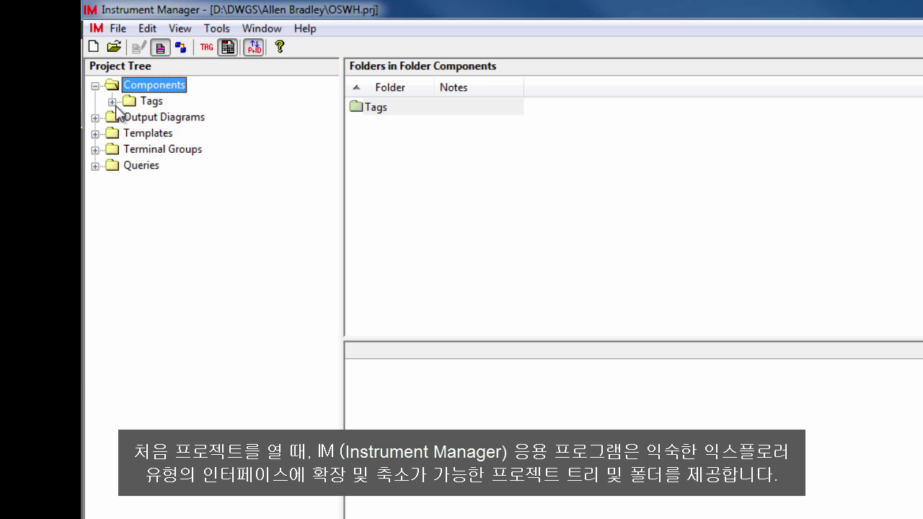
Browse Tags > Instruments > Control_Valve in the Project Tree, then list the PLC Cards folder.
click(113, 101)
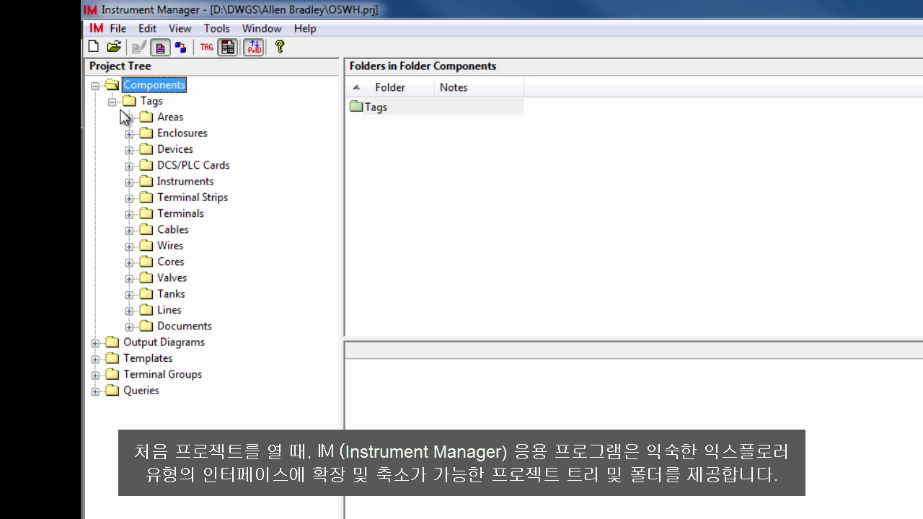
mouse_move(135, 142)
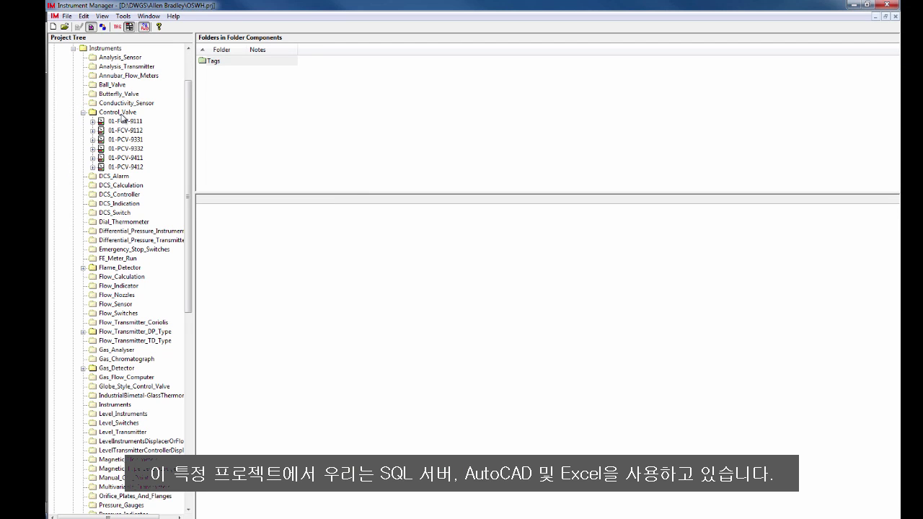
click(119, 112)
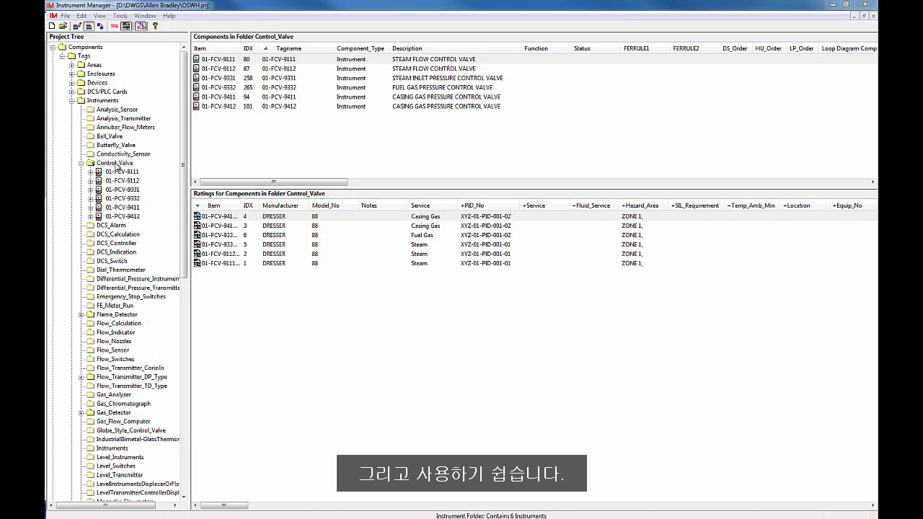
click(102, 100)
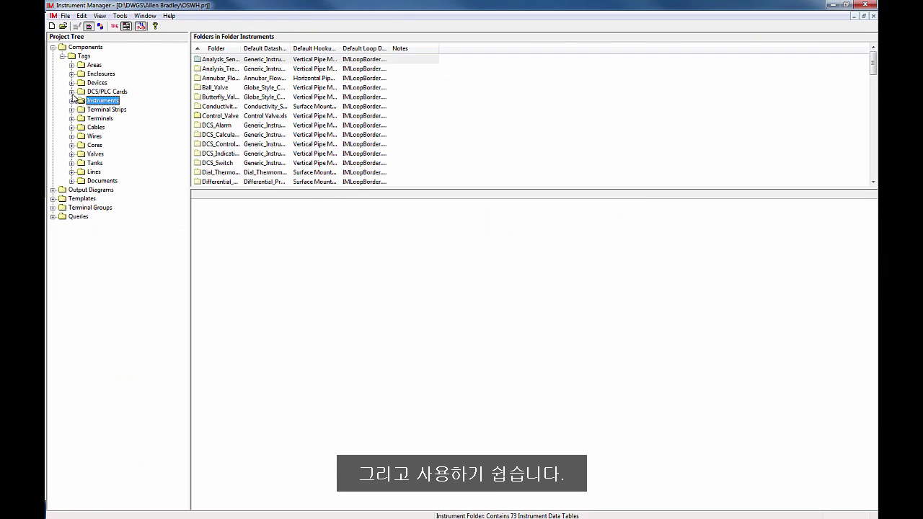
click(72, 92)
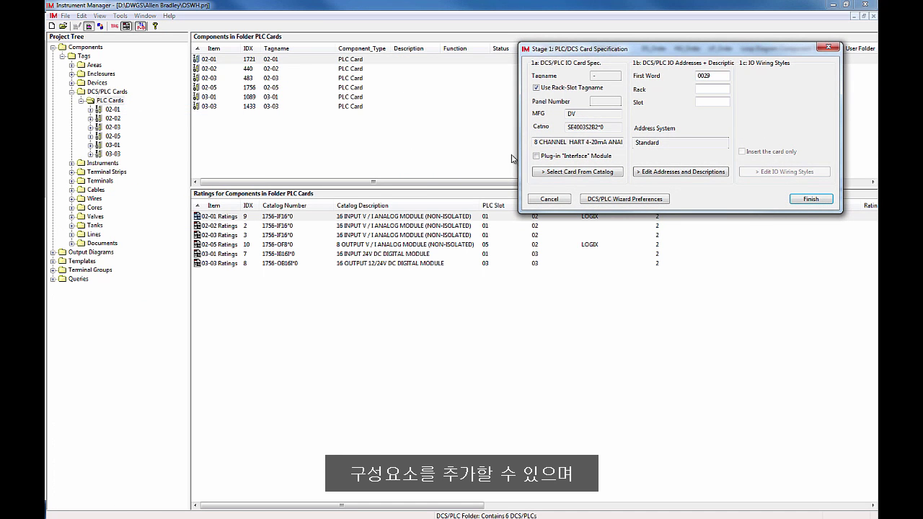
List the cable components with tagnames and indexes from the Cables folder.
click(577, 172)
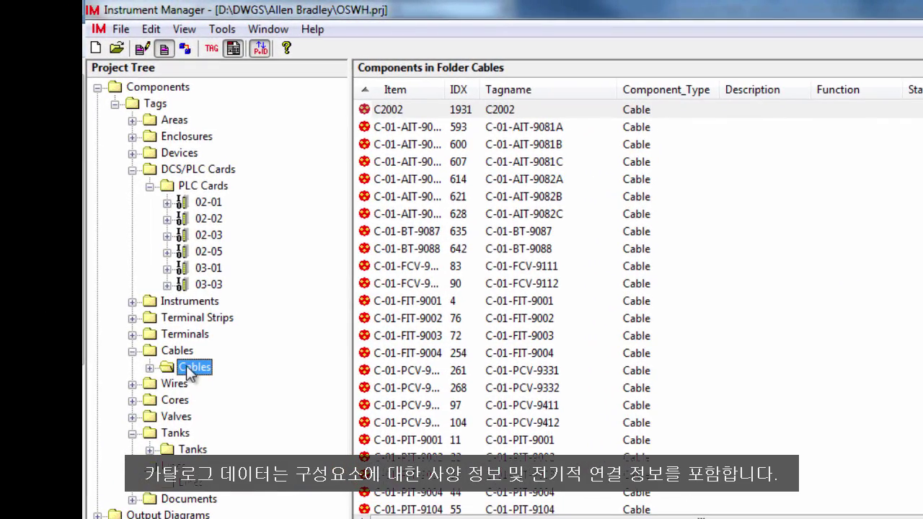
Select cable C2002's specification from the EDS catalog files via Cable Builder.
double_click(193, 368)
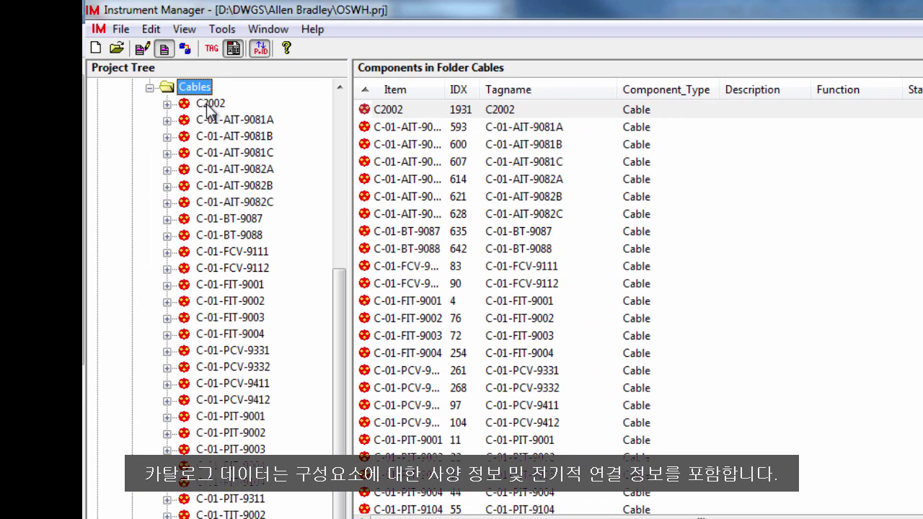
right_click(211, 104)
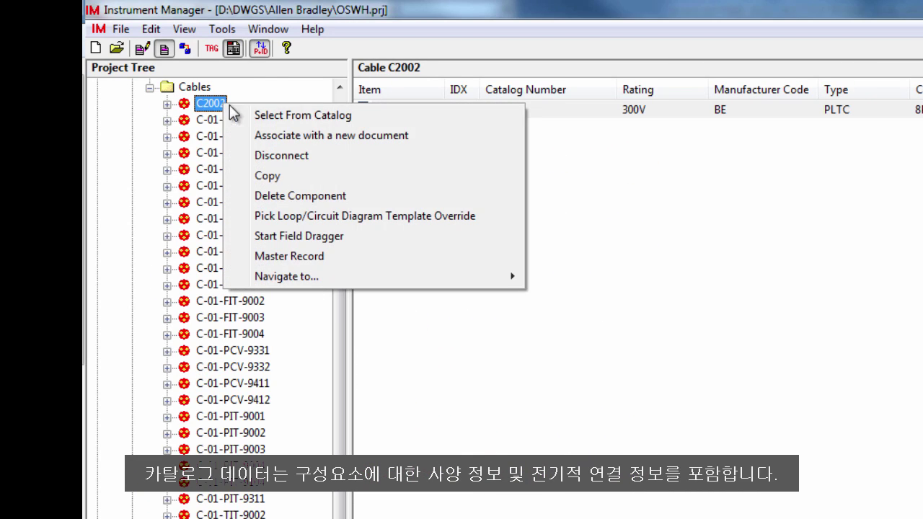
click(302, 115)
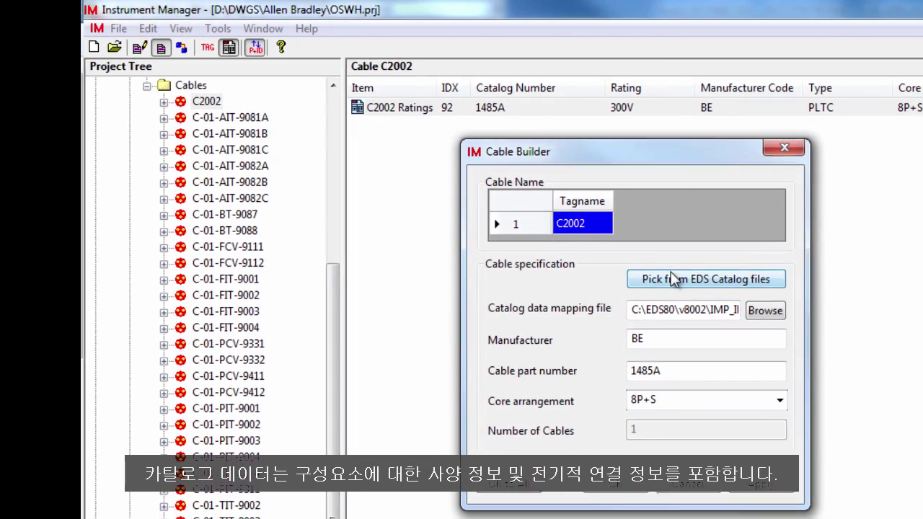
click(706, 279)
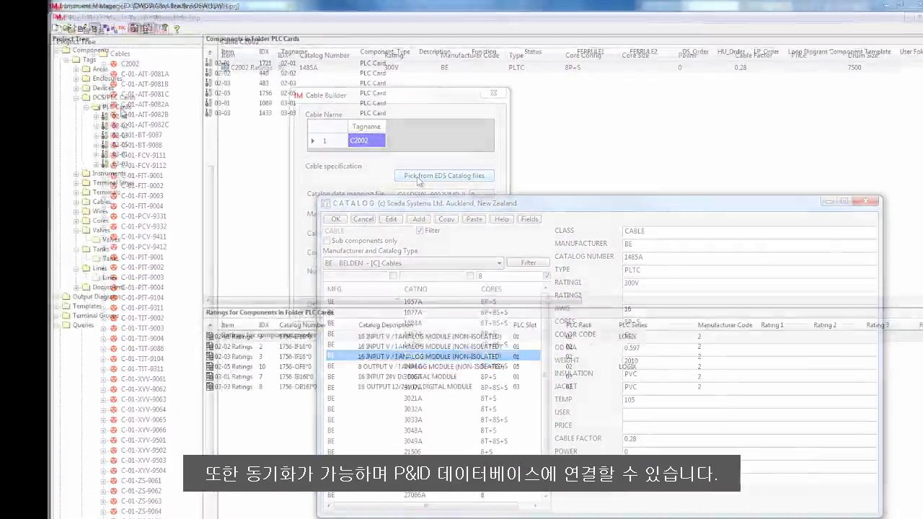
click(116, 28)
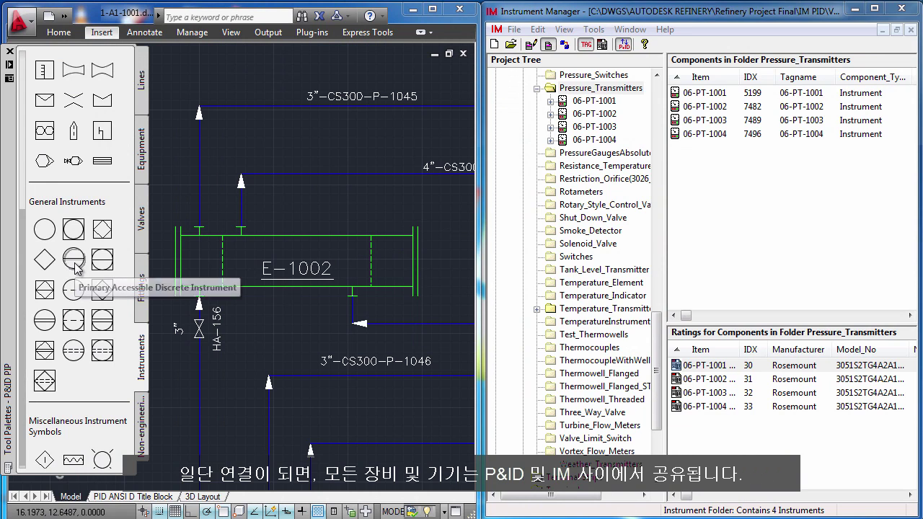
Insert three discrete instruments above E-1002 and assign tags 07-PT-9001, 07-PT-9002, 07-PT-9003.
click(72, 260)
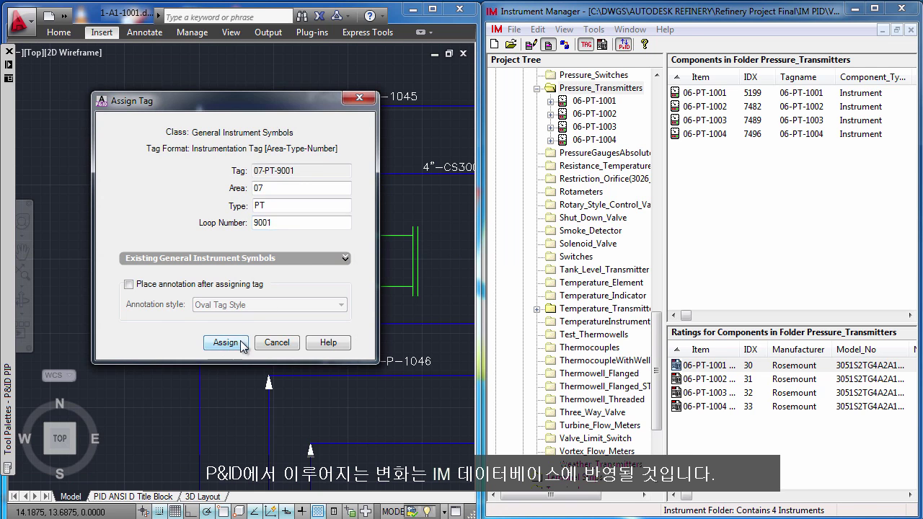
click(225, 343)
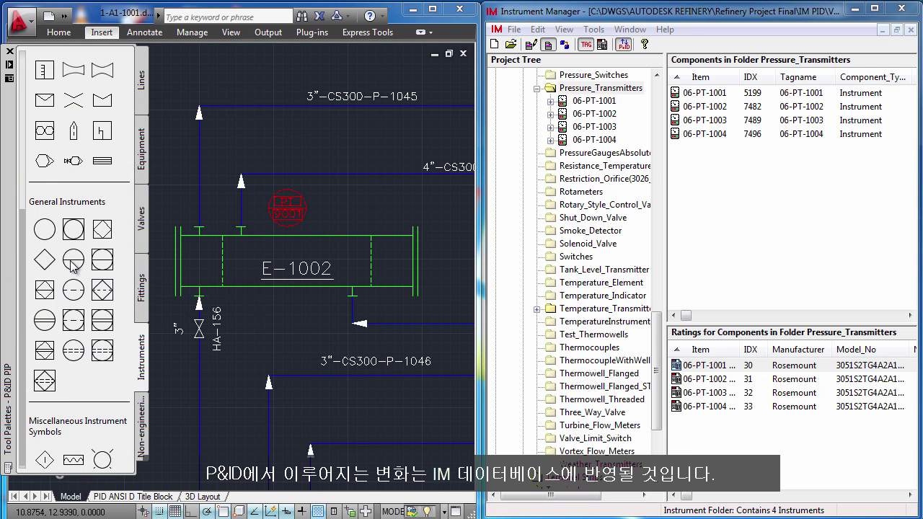
click(72, 259)
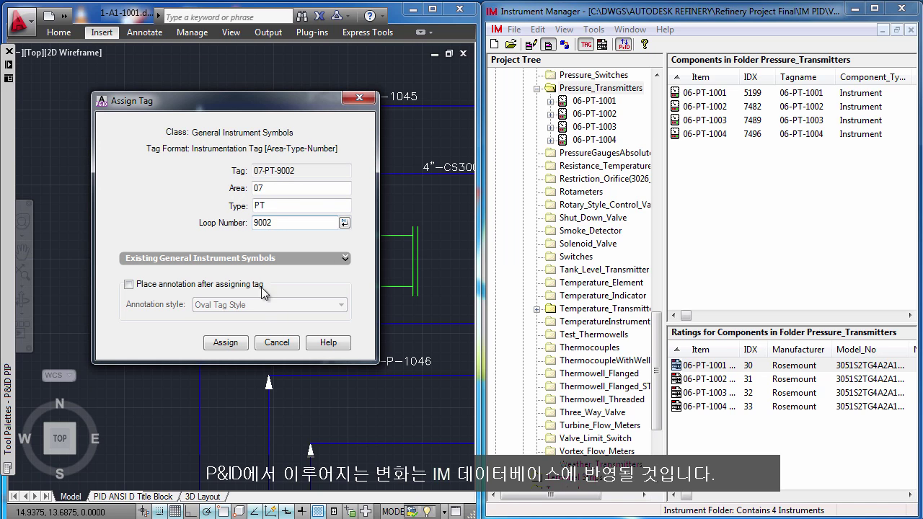
click(225, 343)
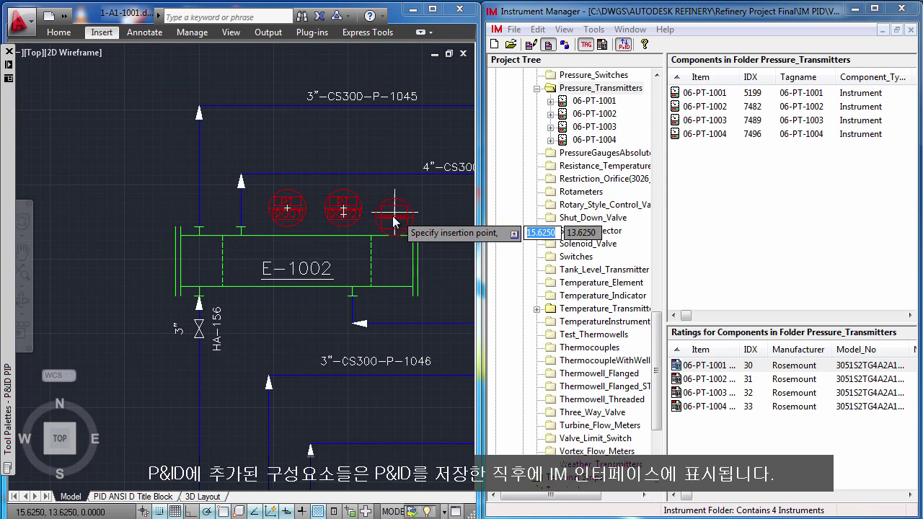
click(395, 213)
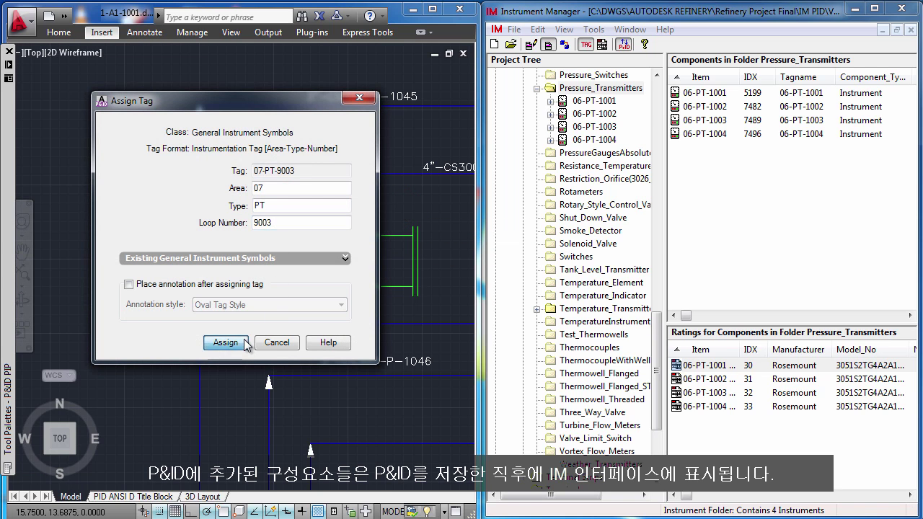
click(225, 344)
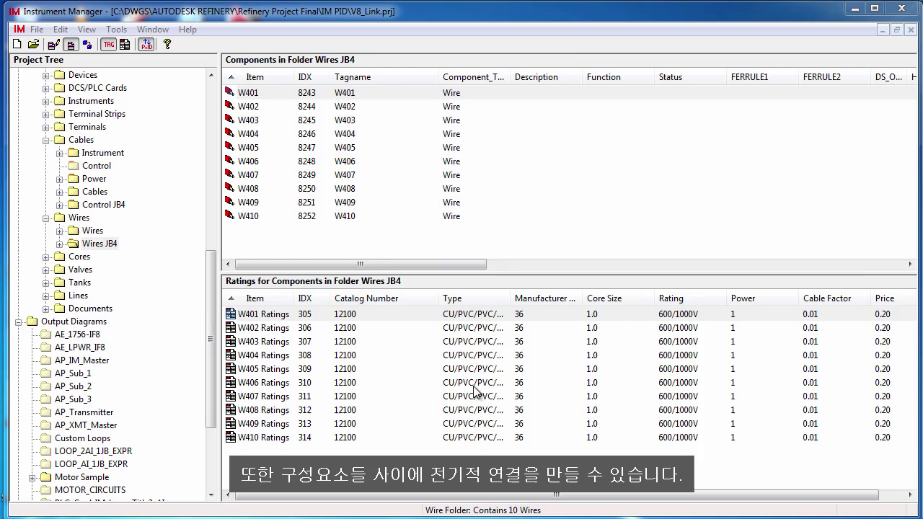
Paste the JB4 wires sequentially onto JB4-TB1 from terminal 1 and verify a terminal's wire.
click(99, 244)
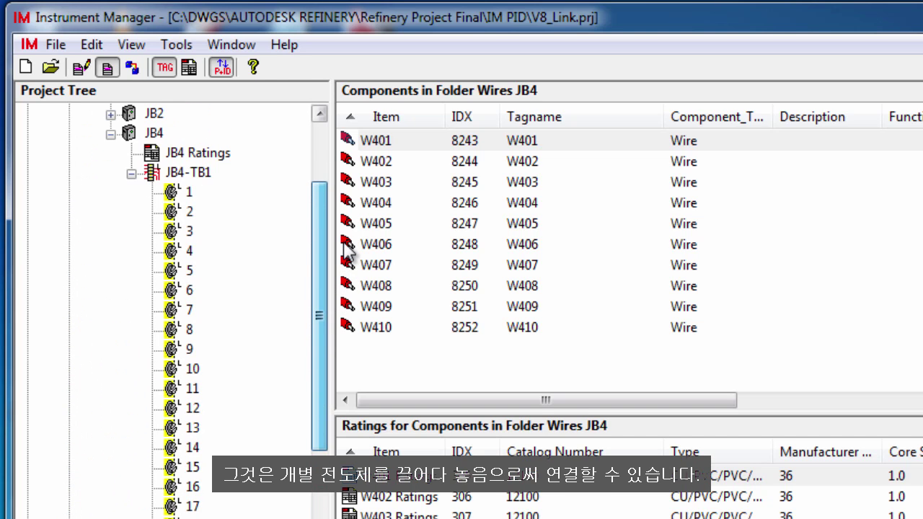
click(192, 192)
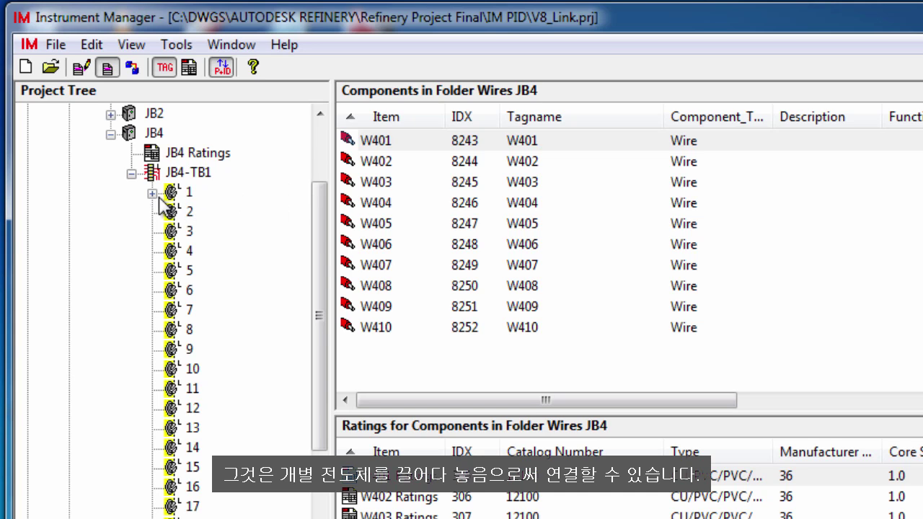
click(153, 192)
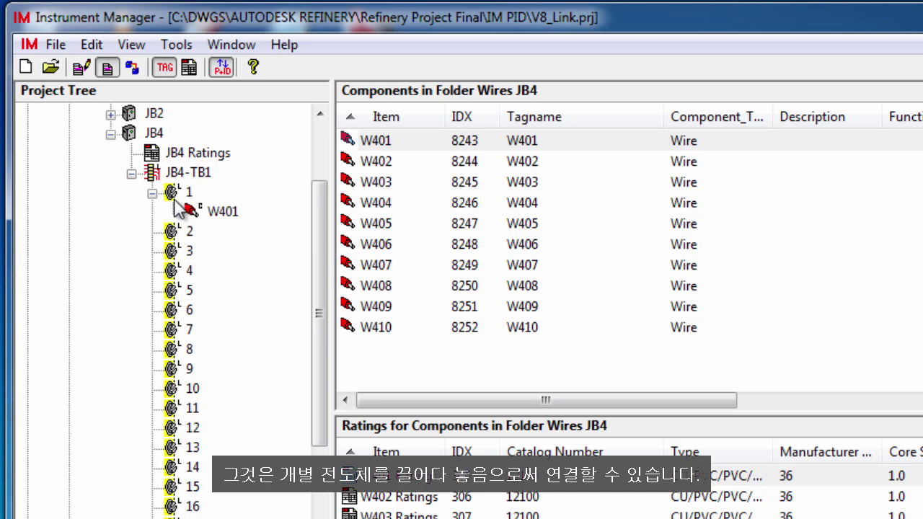
click(374, 161)
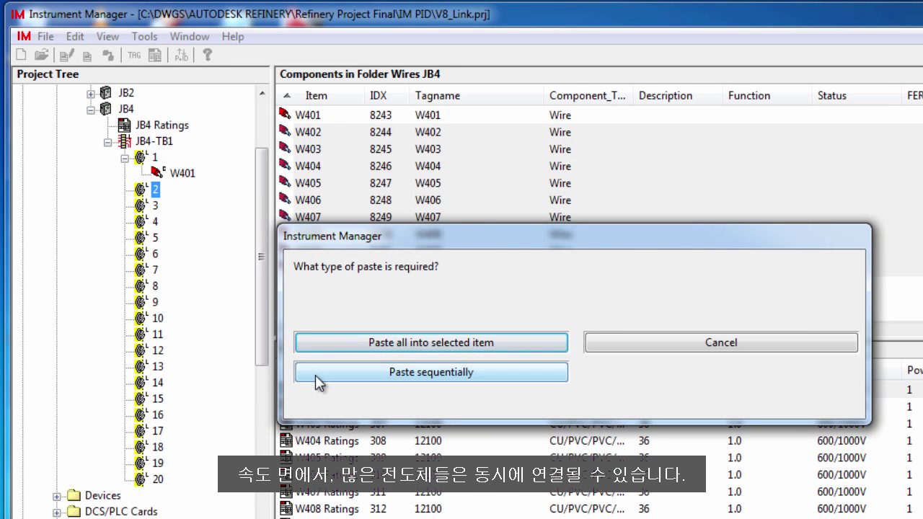
click(430, 372)
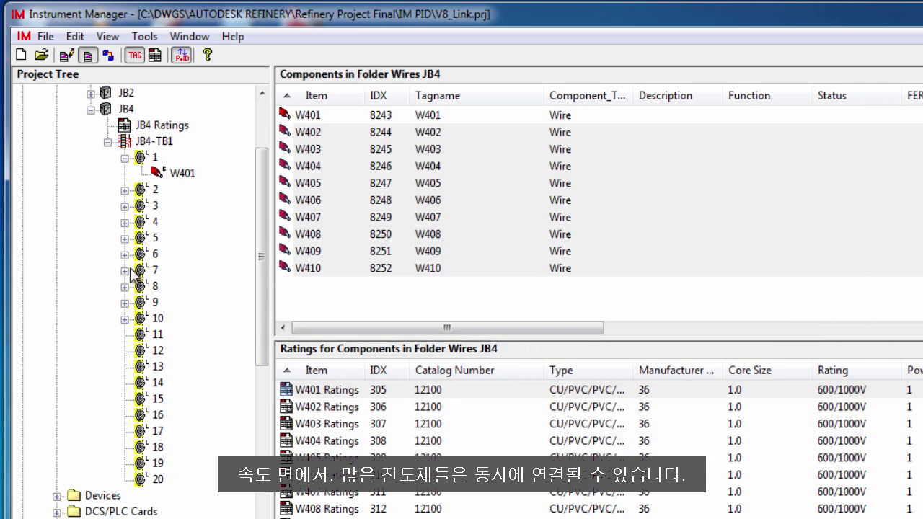
click(124, 189)
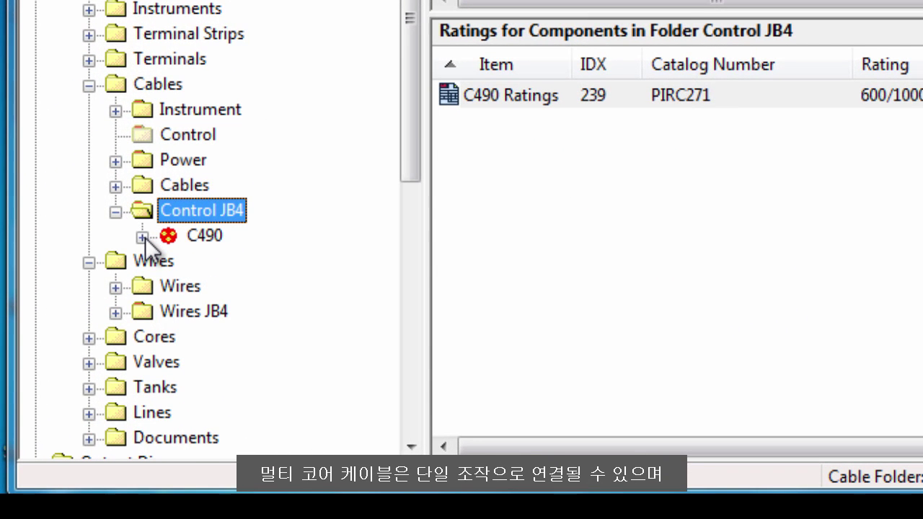
Connect all C490 cores to JB4-TB1 from terminal 11, then move core C490-2sc from terminal 16 to 17.
click(142, 238)
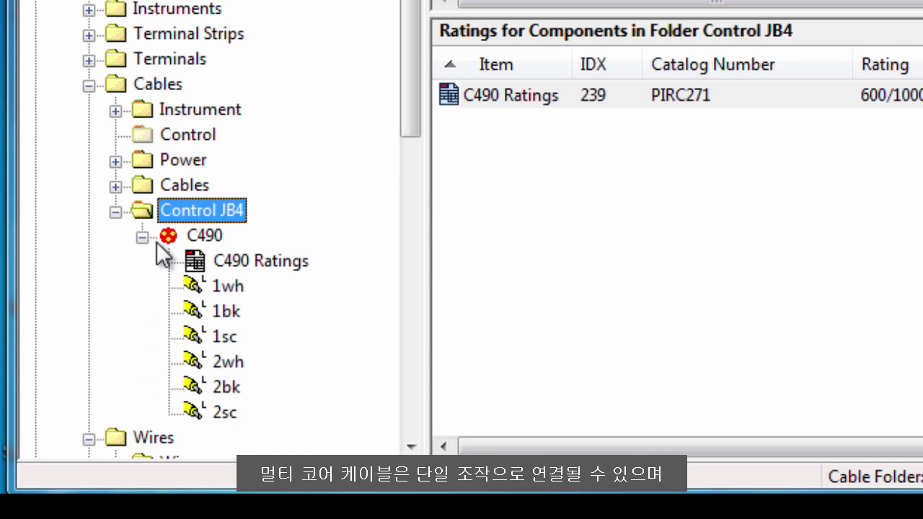
mouse_move(245, 430)
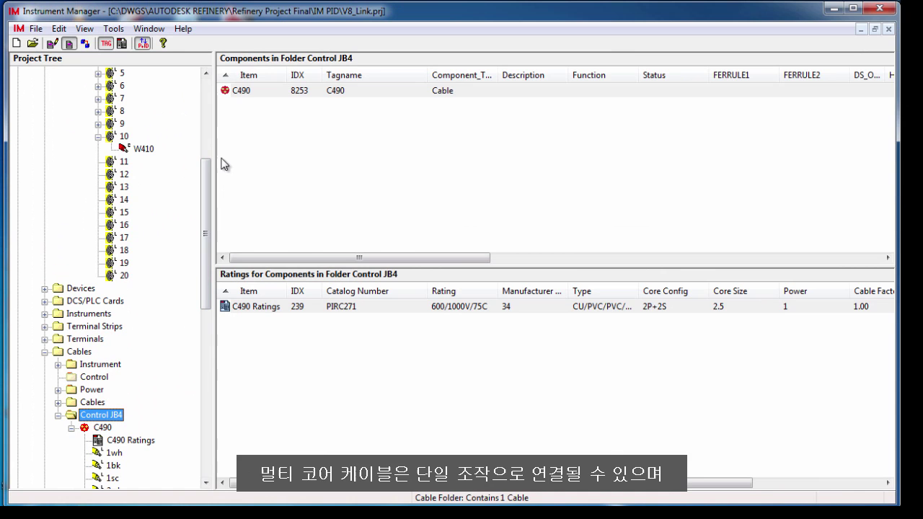
click(124, 162)
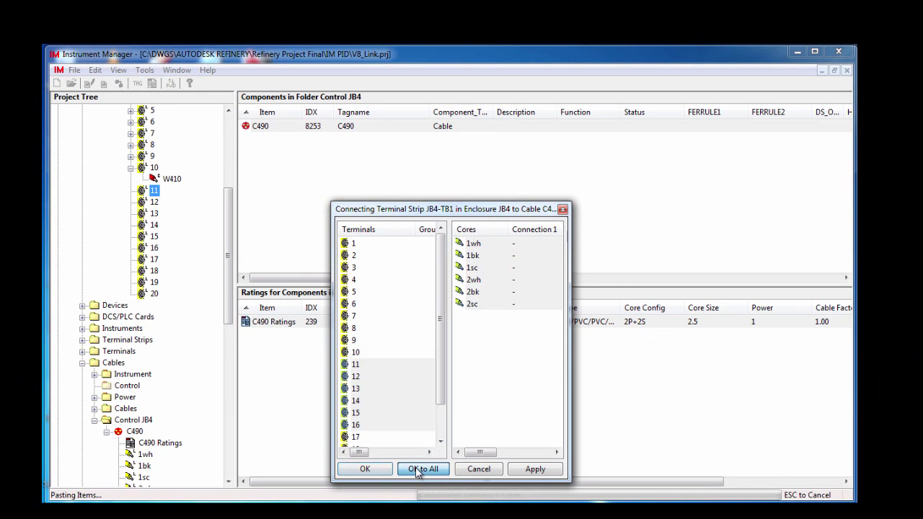
click(422, 468)
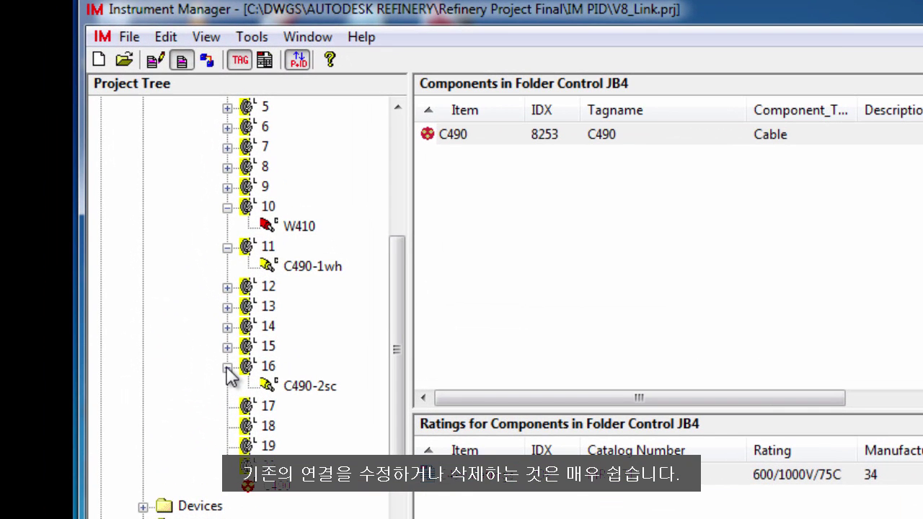
click(268, 405)
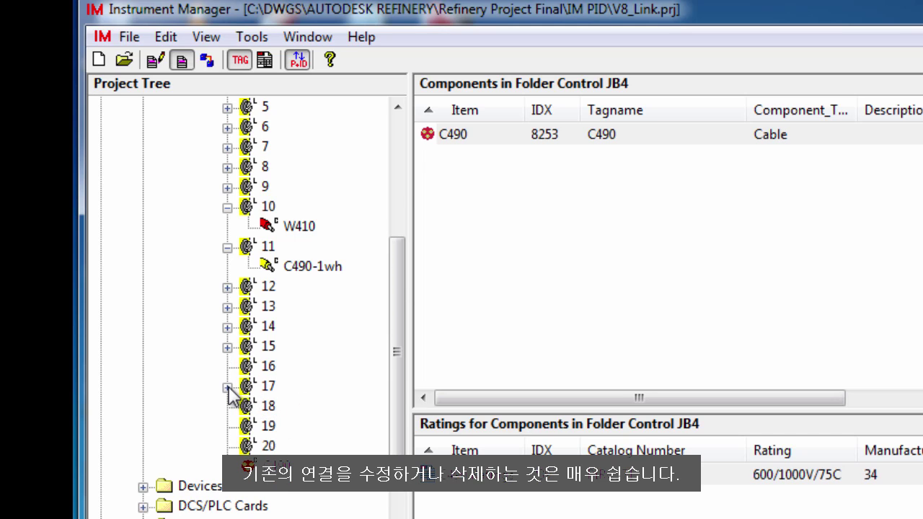
click(228, 385)
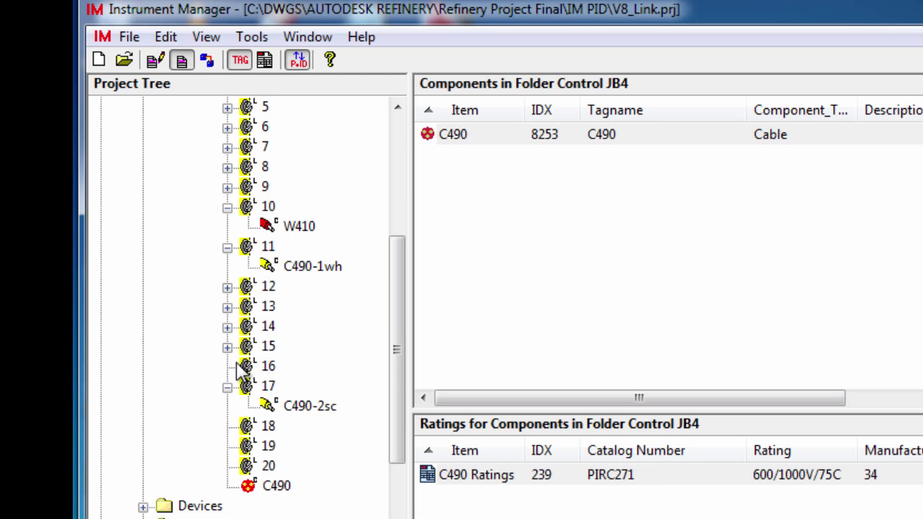
mouse_move(242, 372)
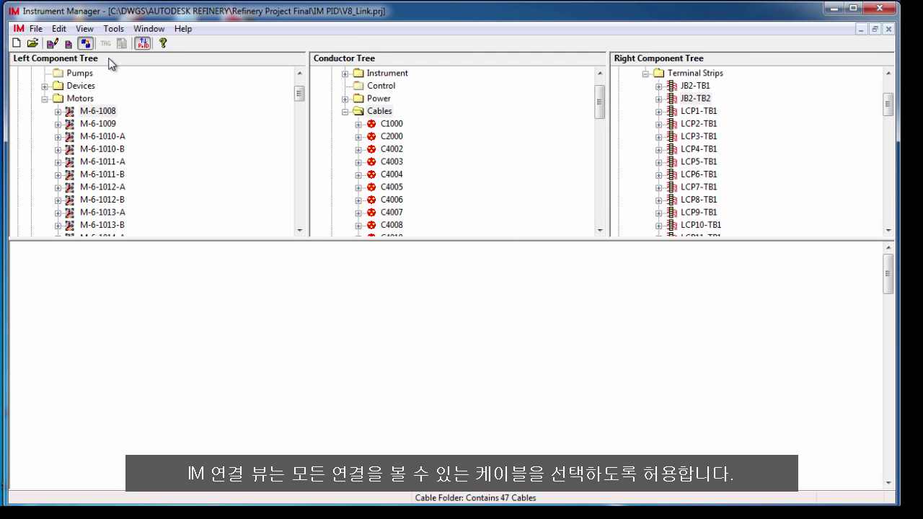
Preview connections of cable C2000, motor M-6-1008, then terminal strip JB2-TB2 in the Connection View.
click(392, 136)
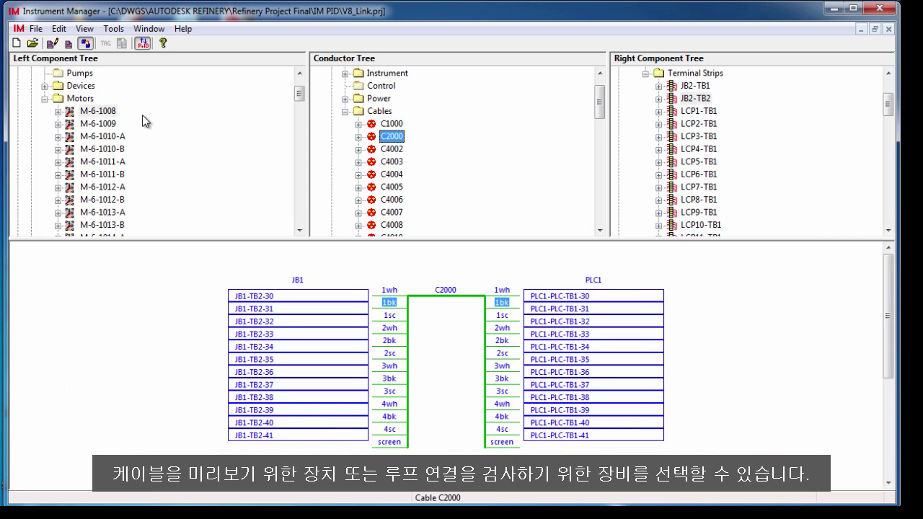
click(99, 111)
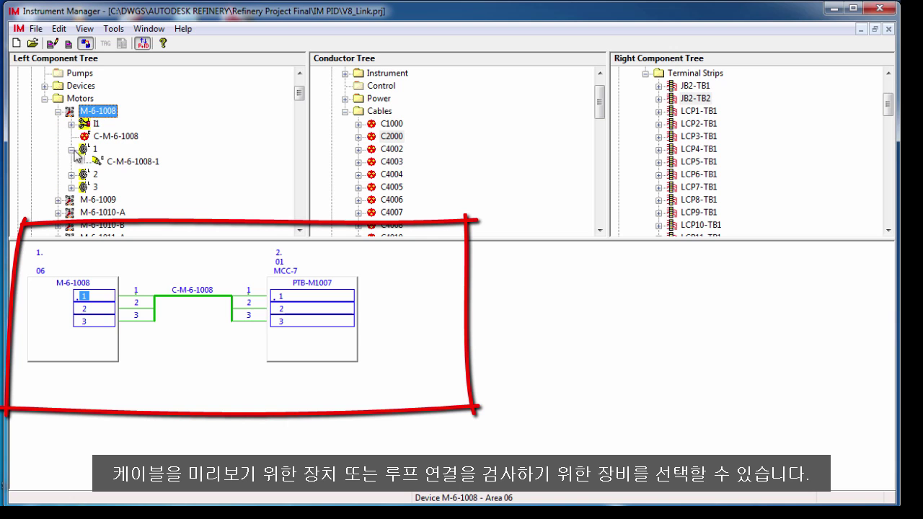
mouse_move(98, 171)
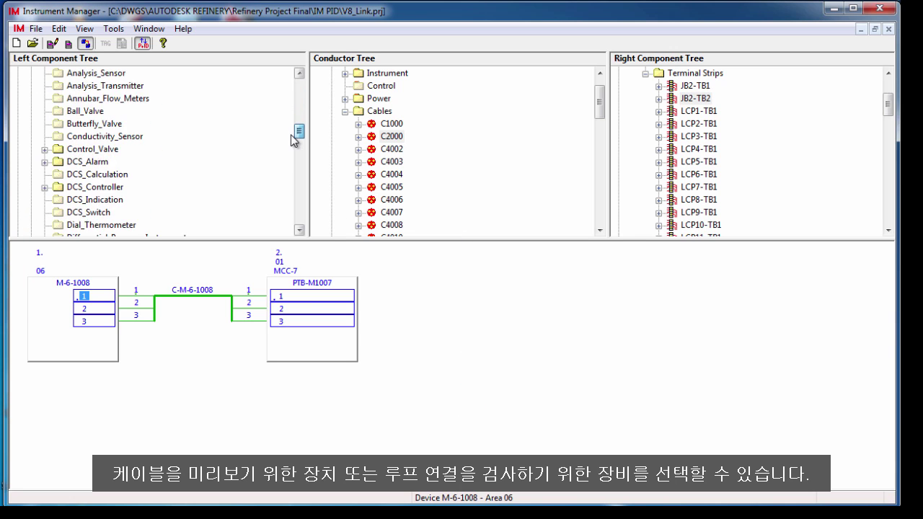
scroll(down, 3)
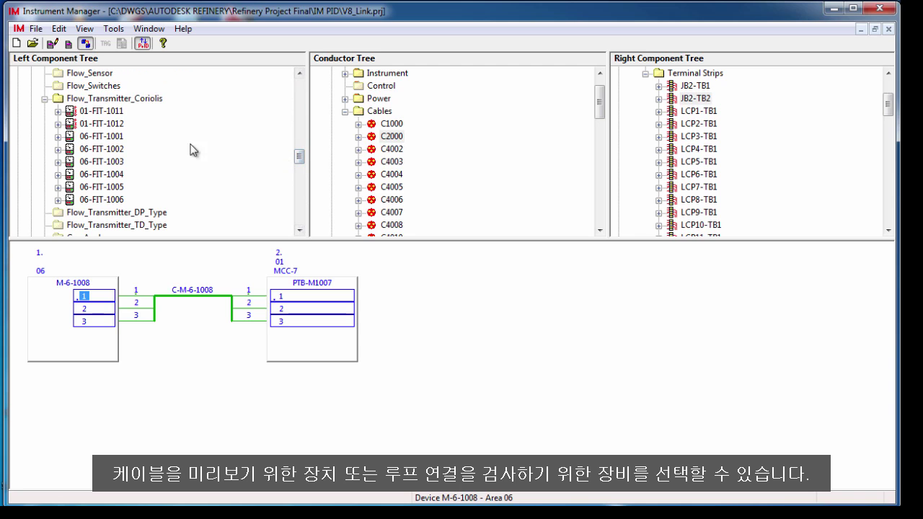
click(101, 109)
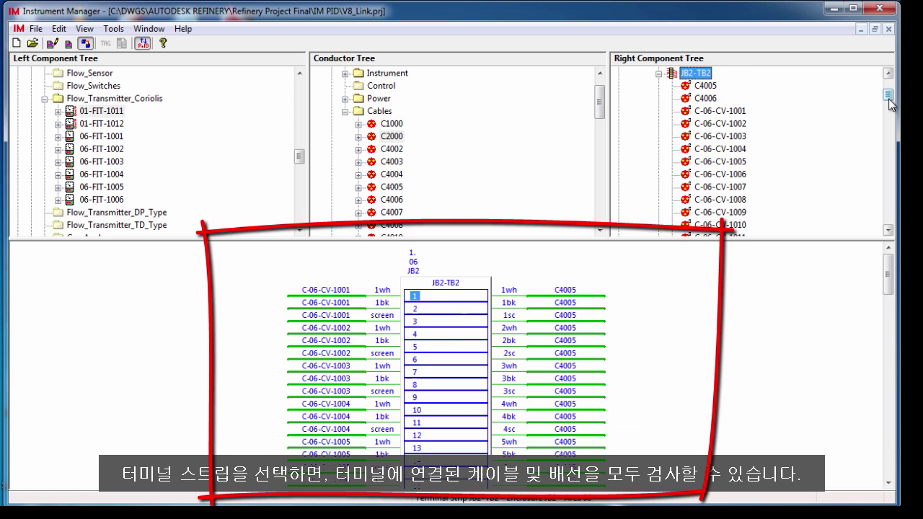
scroll(down, 3)
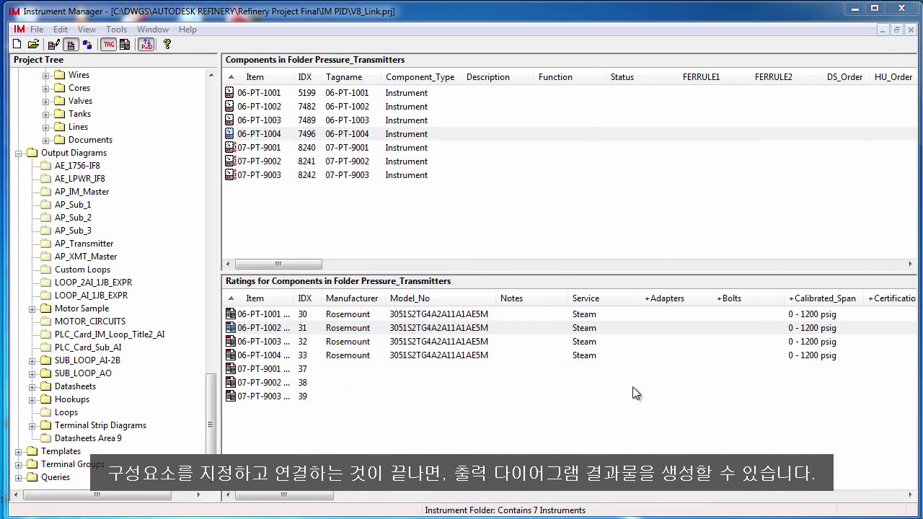
Drag the three 07-PT transmitters from Pressure_Transmitters onto the Datasheets Area 9 folder.
click(258, 147)
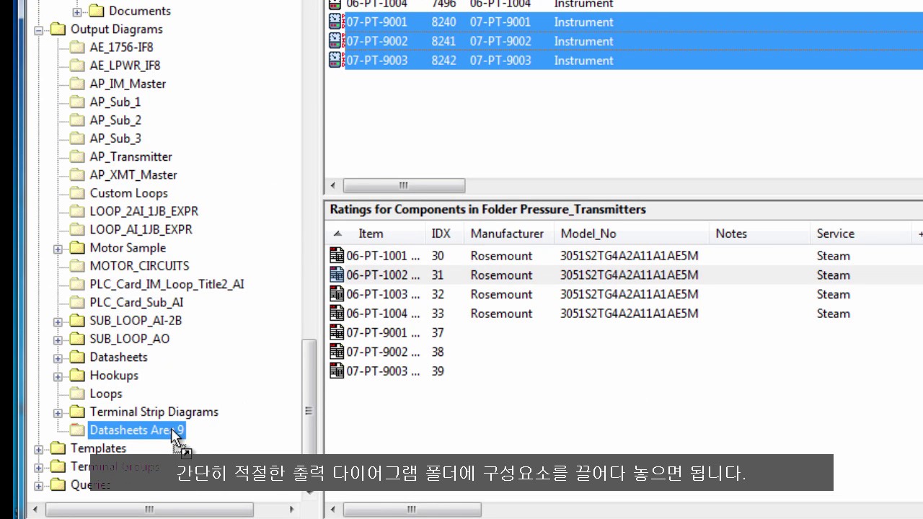
mouse_move(176, 440)
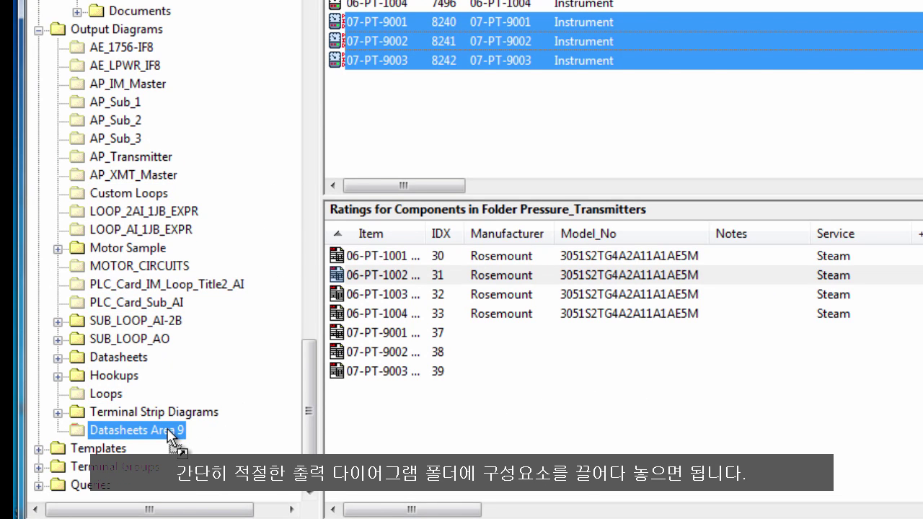
click(57, 430)
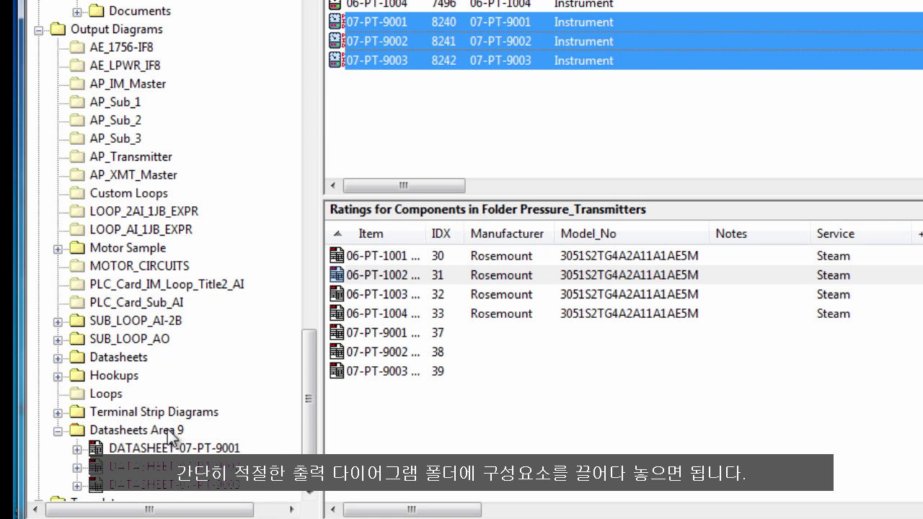